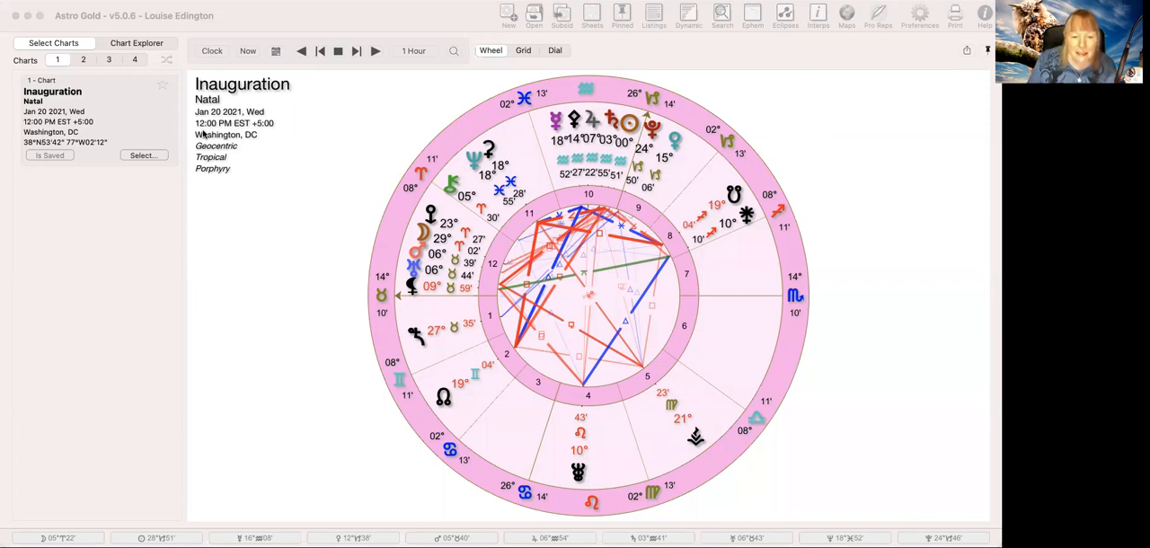
mouse_move(341, 210)
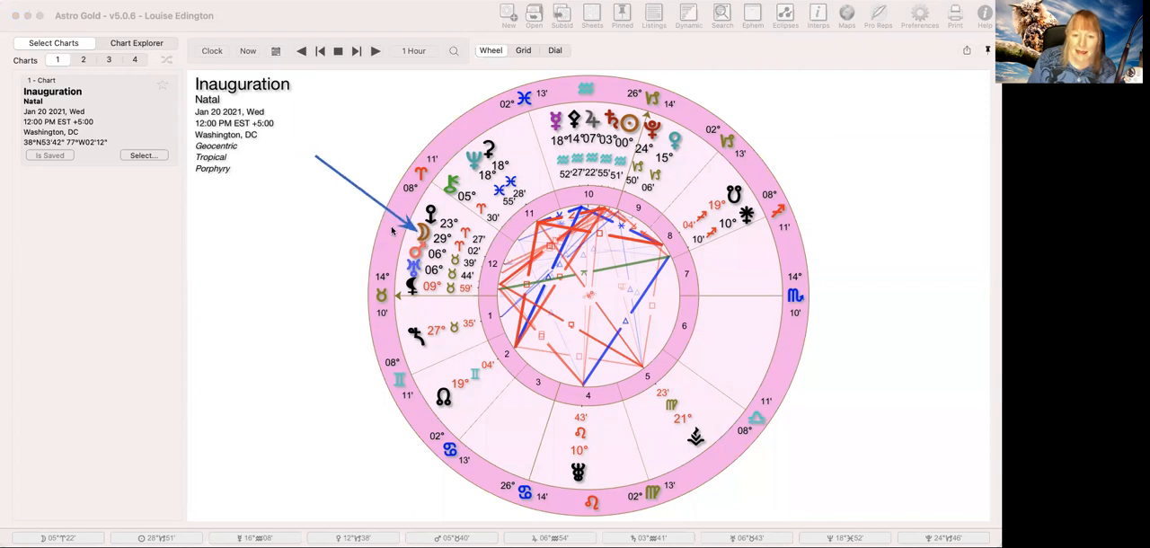
mouse_move(291, 220)
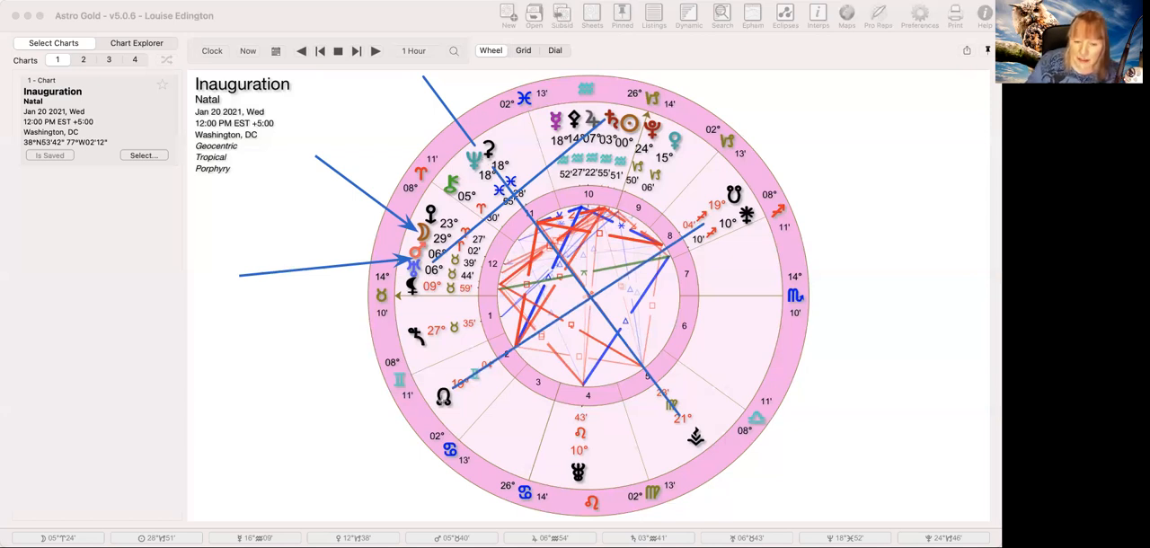
mouse_move(866, 191)
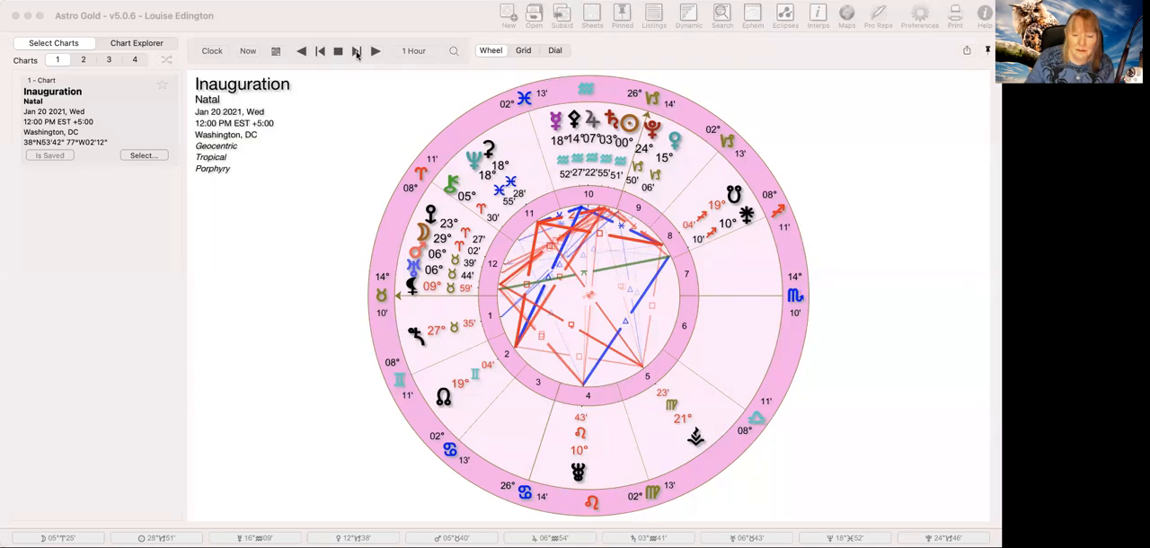
- Step the chart hour by hour to 4:00 PM, then reset it to its original noon time
left_click(374, 50)
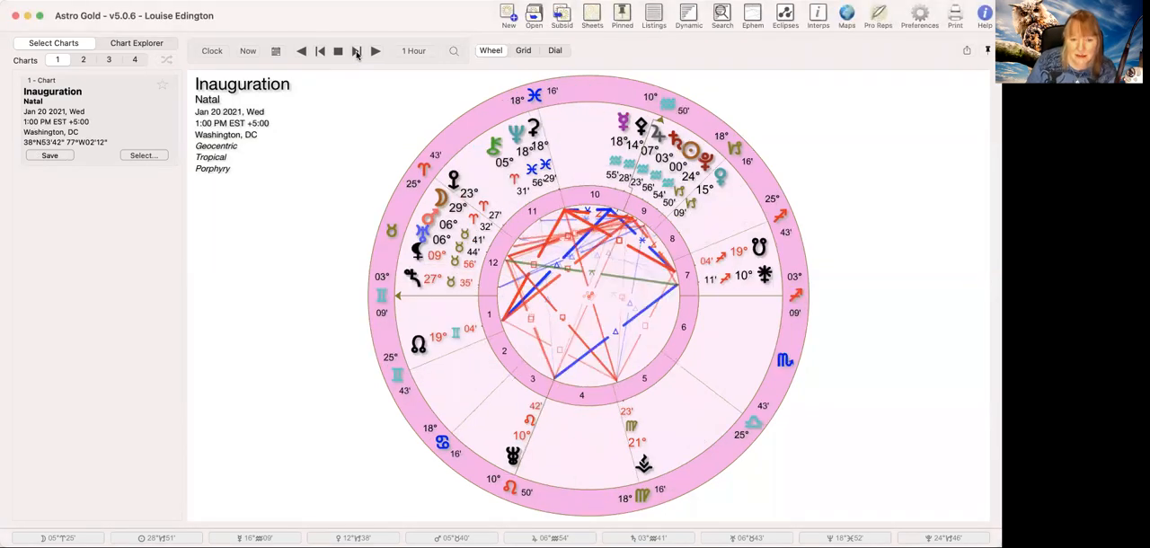
mouse_move(356, 50)
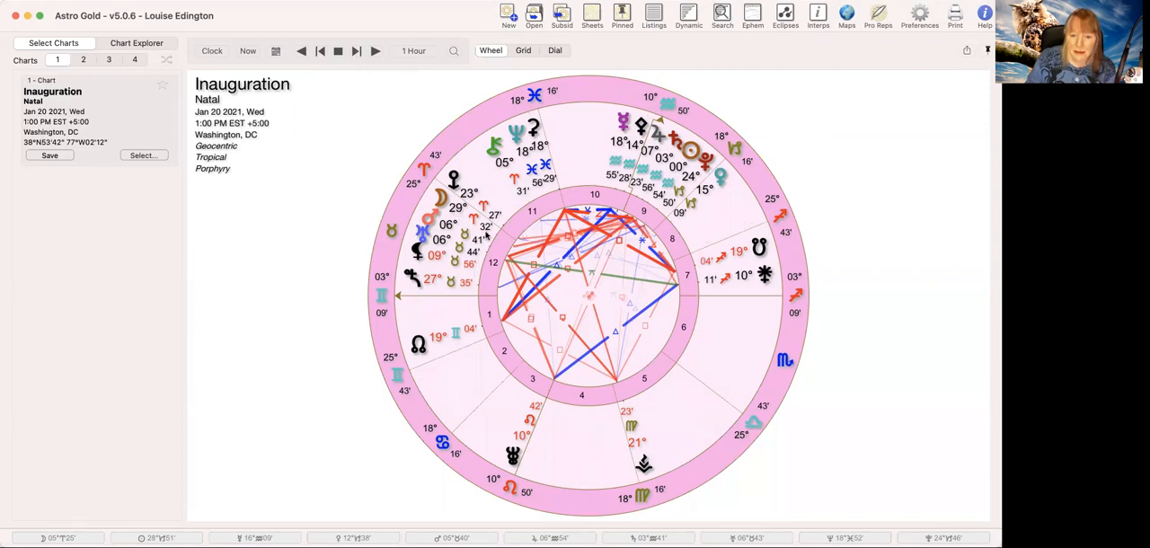
mouse_move(350, 70)
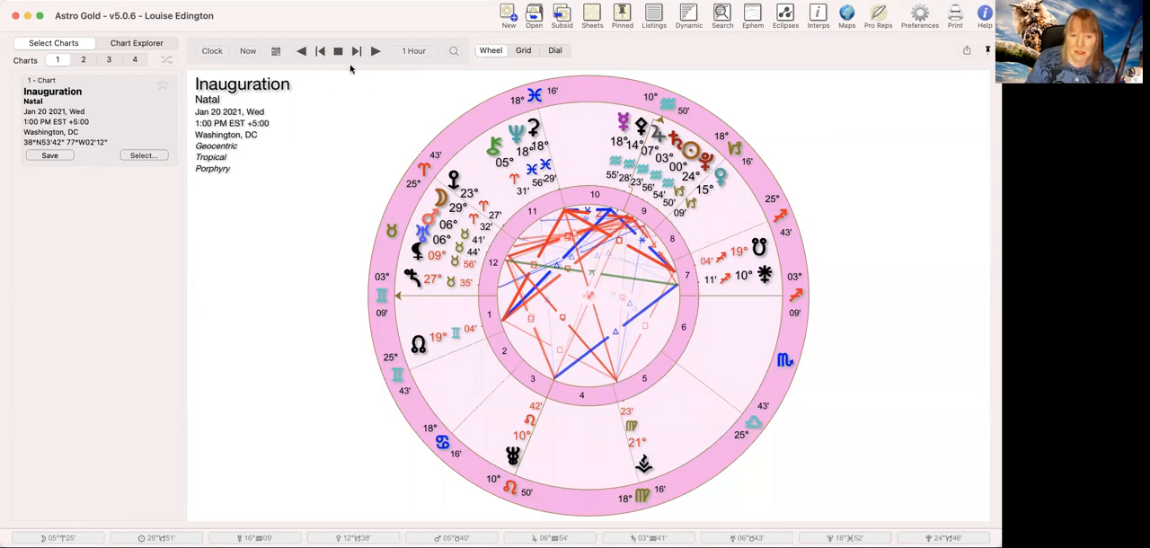
left_click(356, 50)
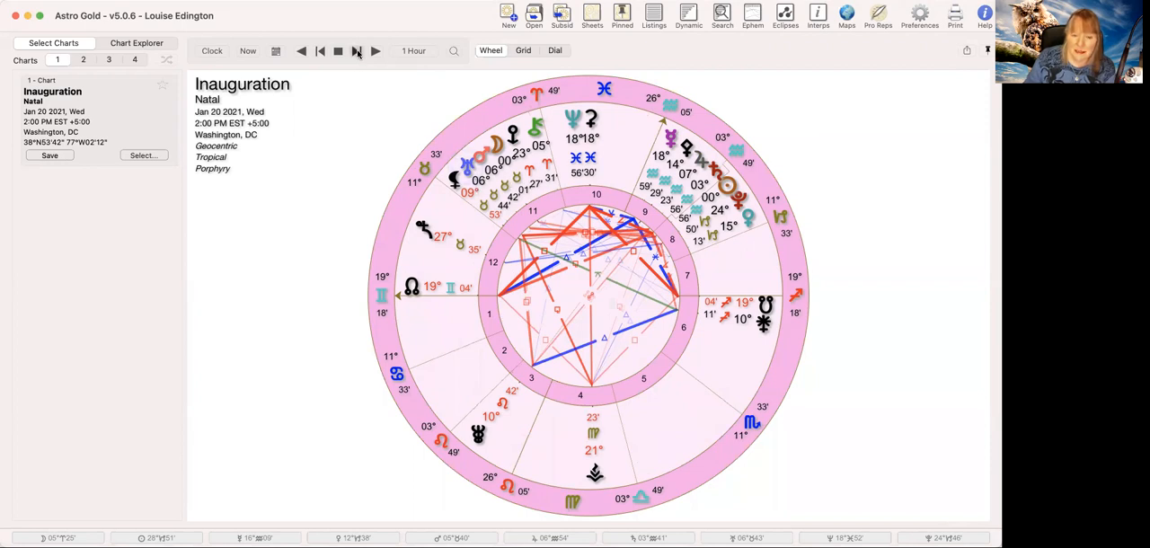
left_click(356, 50)
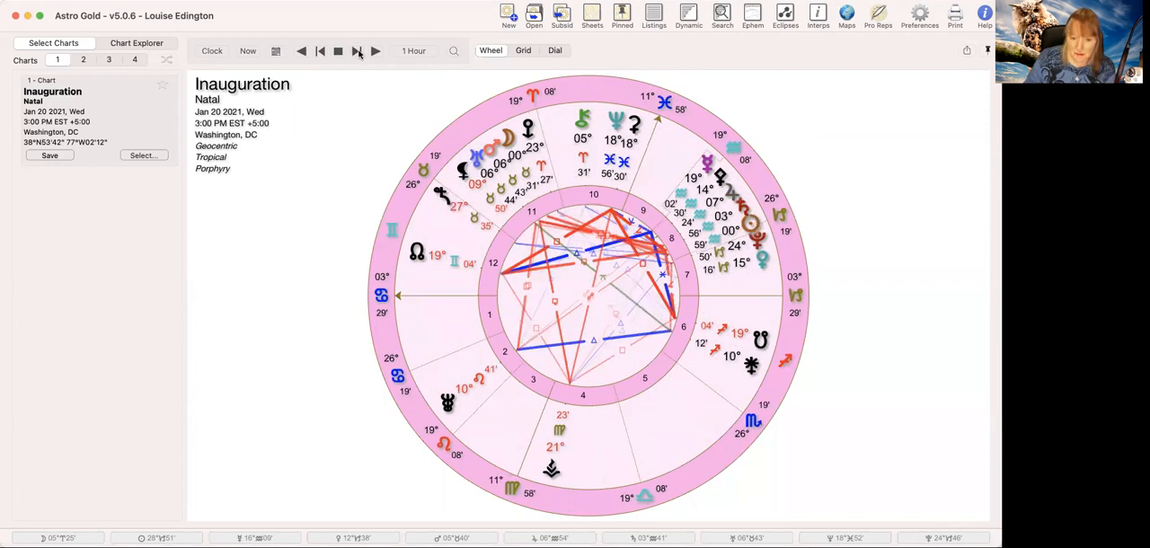
left_click(356, 50)
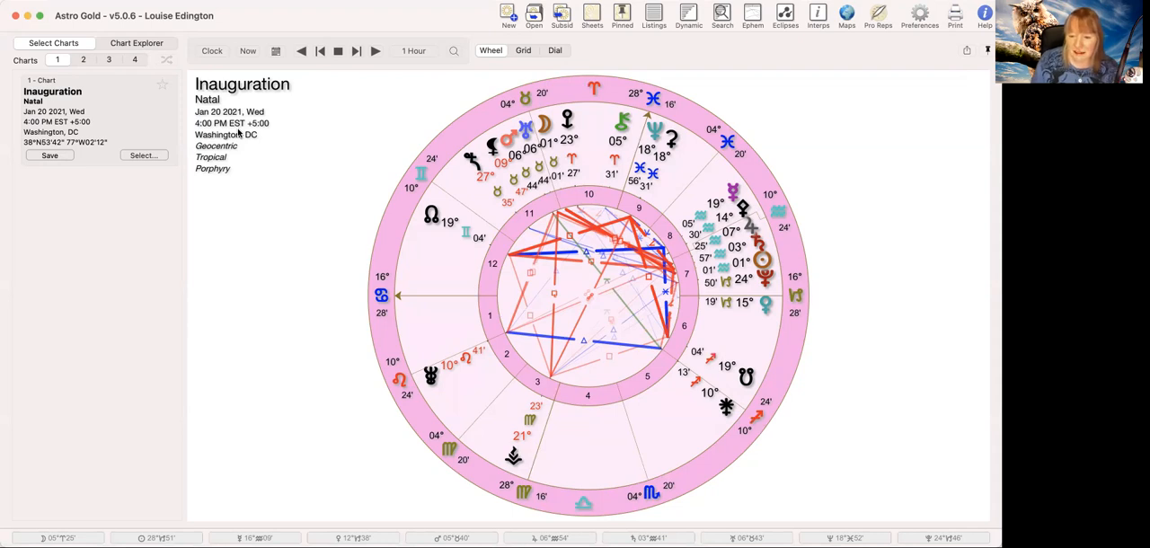
left_click(144, 155)
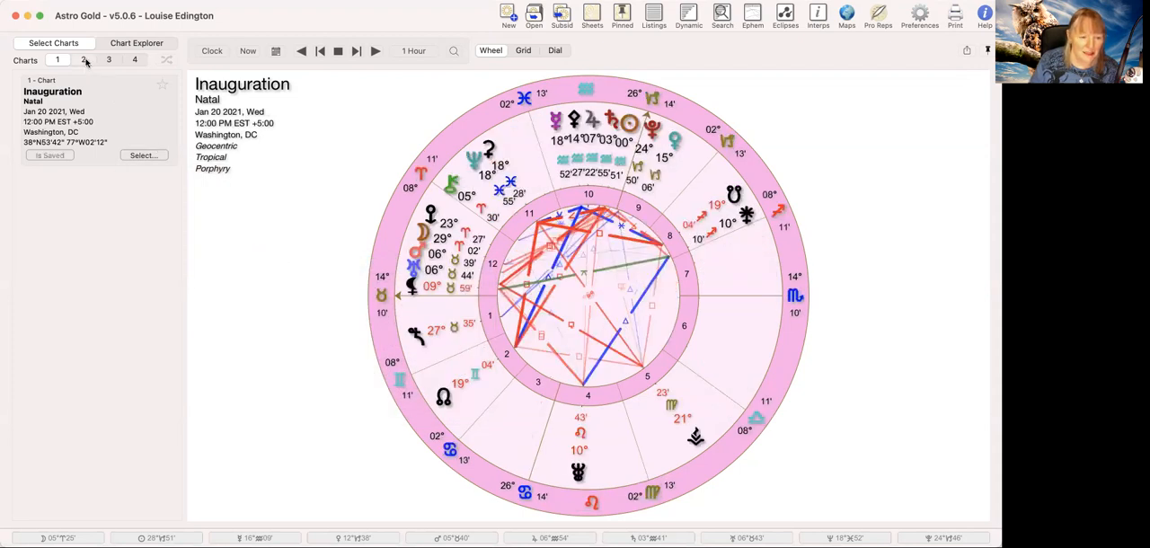
- Show a biwheel and swap rings so the natal chart is inner and Inauguration outer
left_click(82, 59)
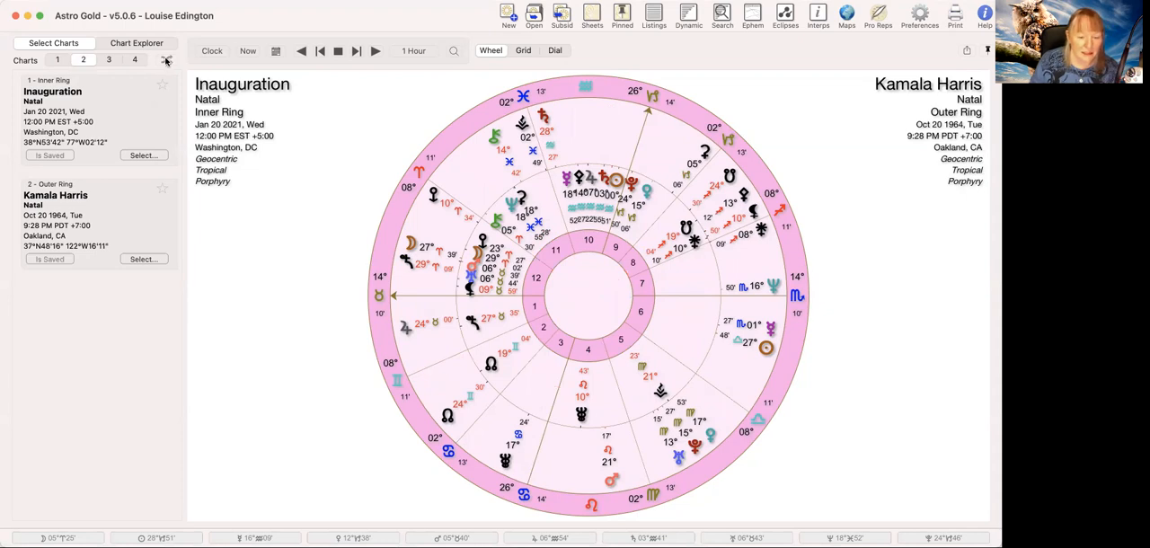
left_click(165, 61)
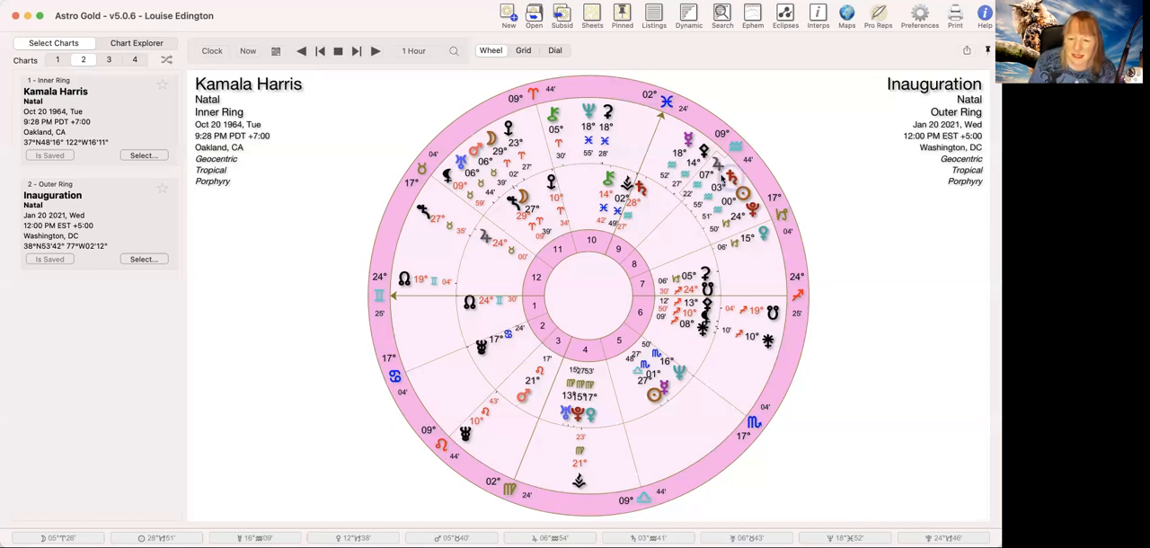
mouse_move(500, 171)
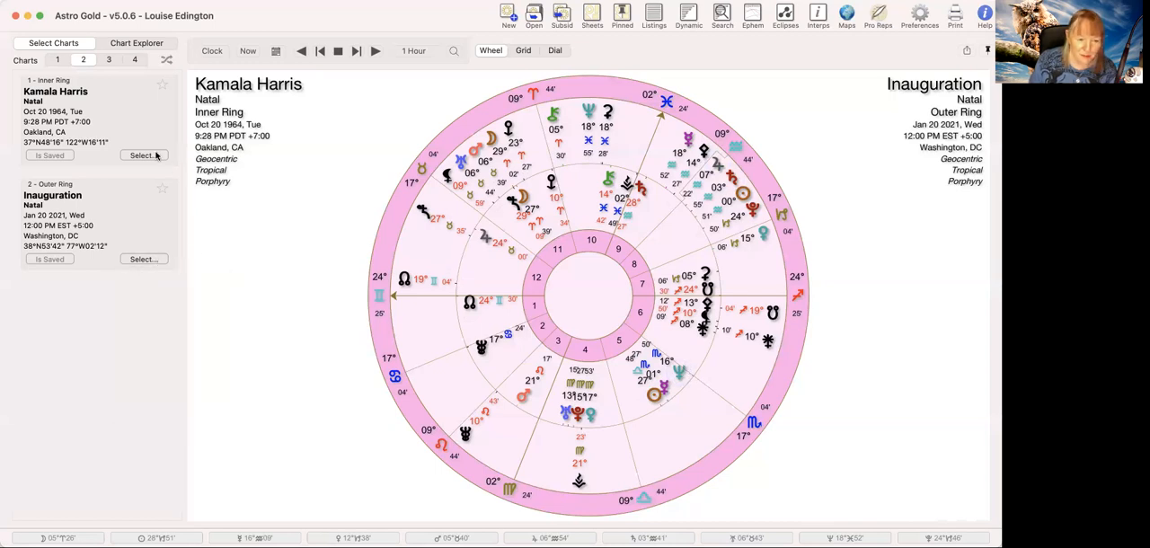
left_click(143, 157)
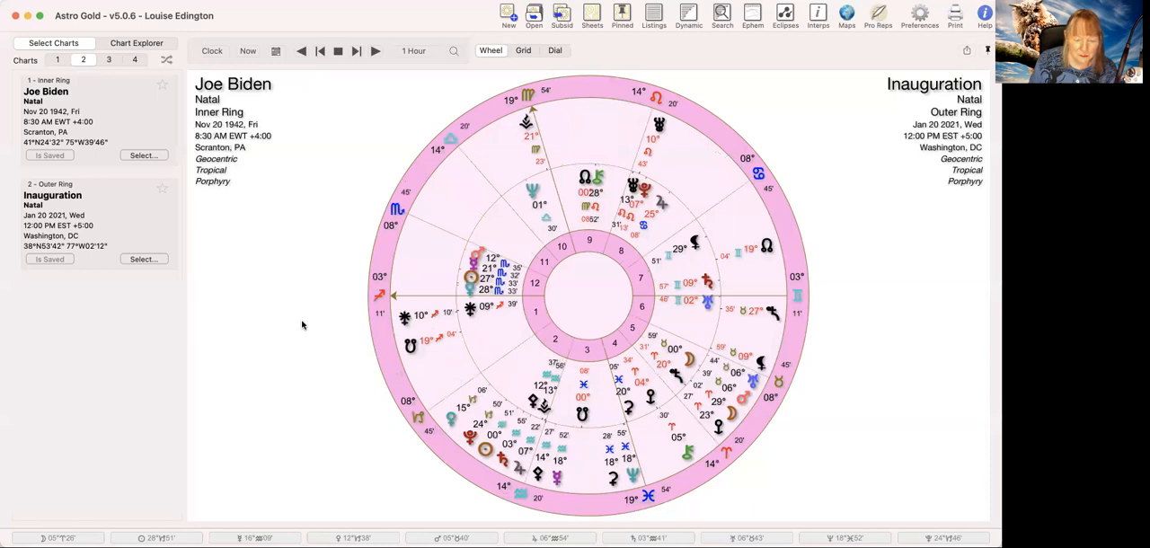
mouse_move(691, 363)
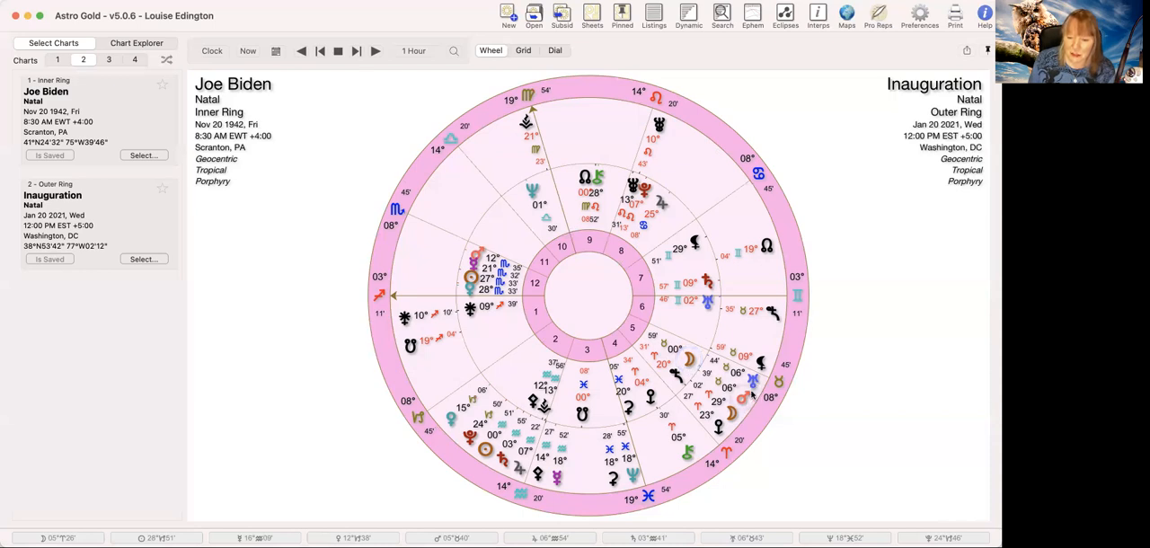
mouse_move(645, 208)
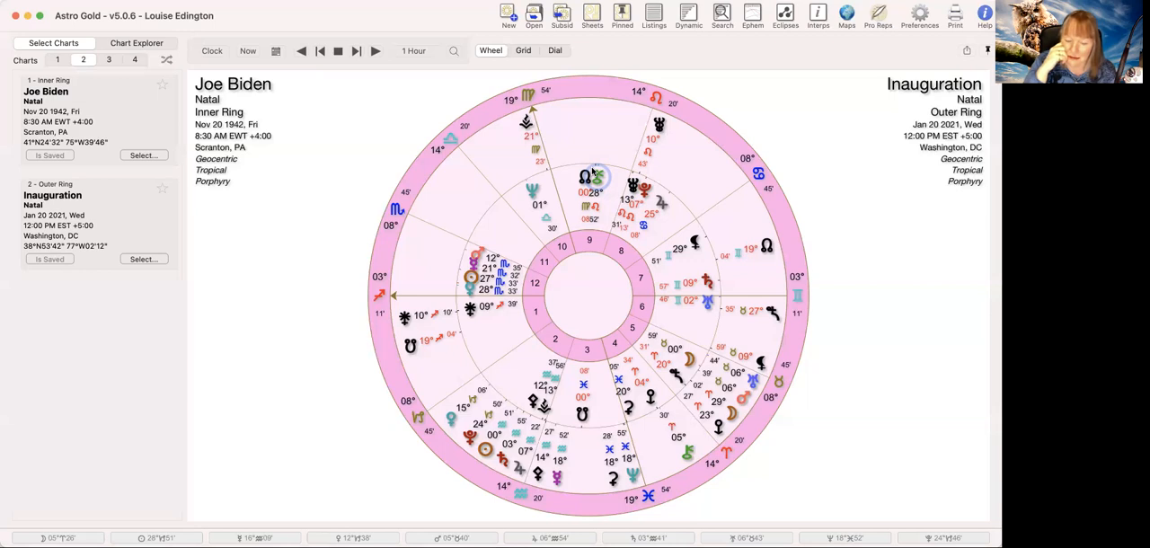
mouse_move(500, 474)
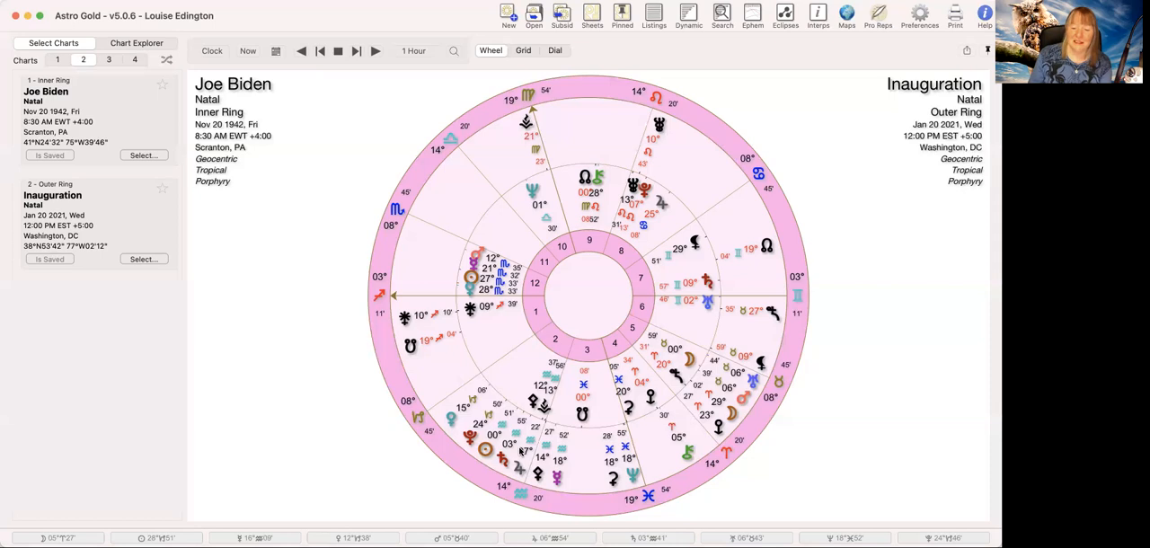
mouse_move(305, 413)
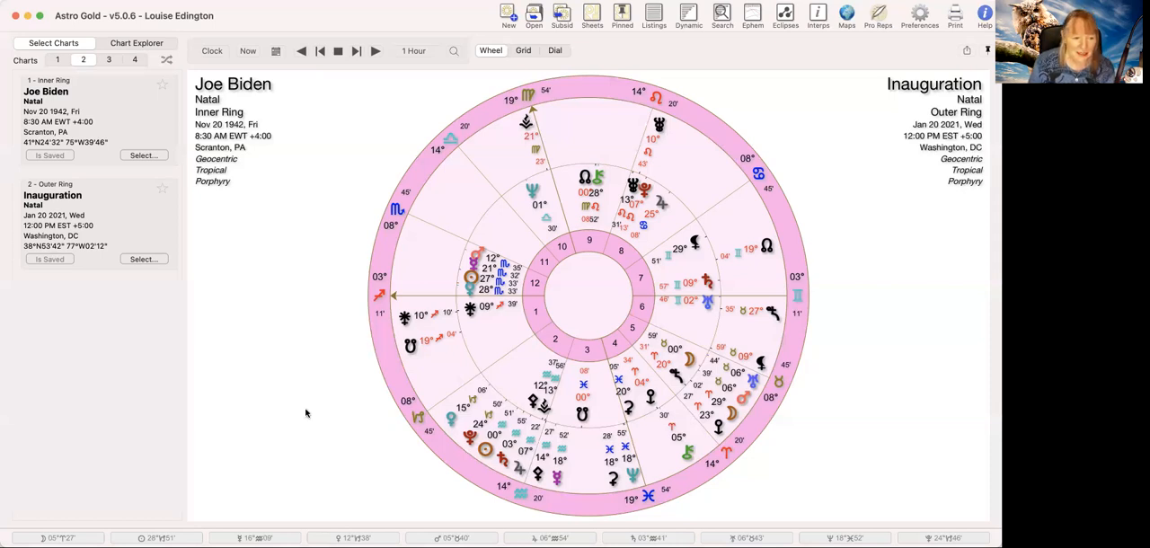
mouse_move(144, 155)
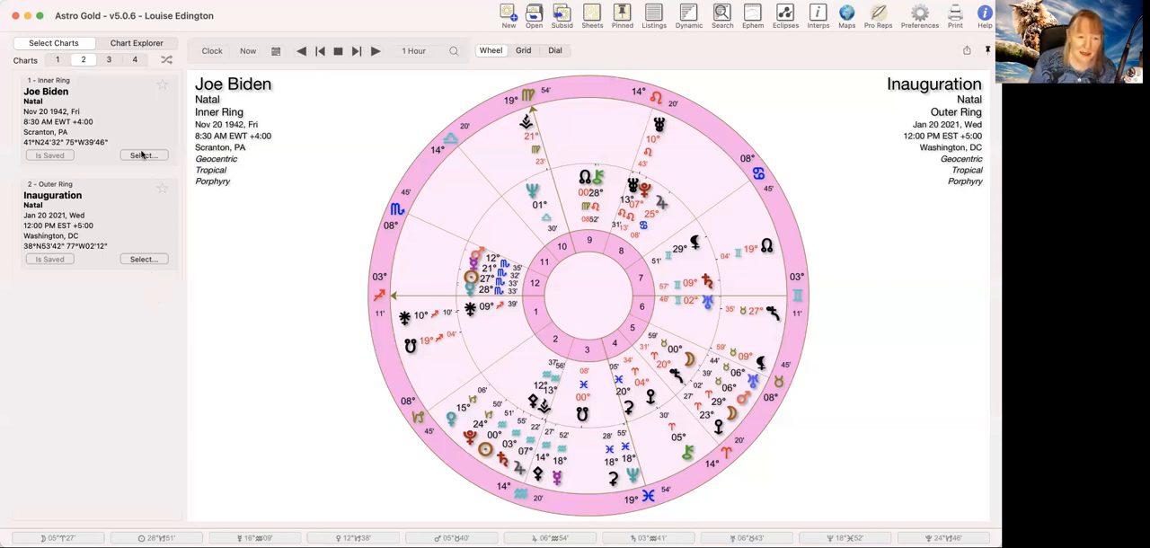
- Bring up the Select options for the inner ring chart to pick USA Sibley
left_click(144, 154)
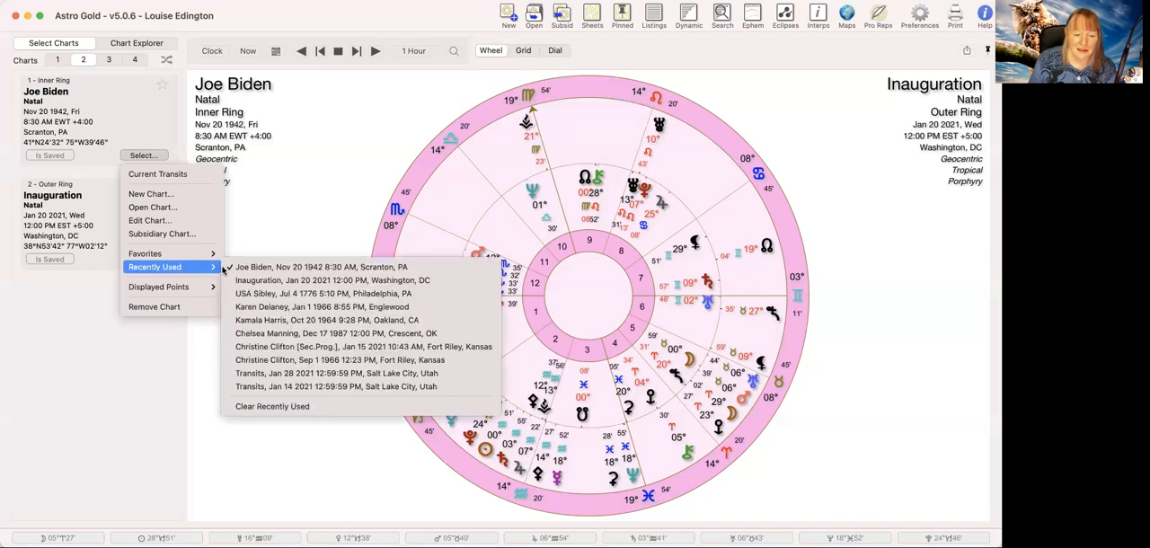
mouse_move(322, 306)
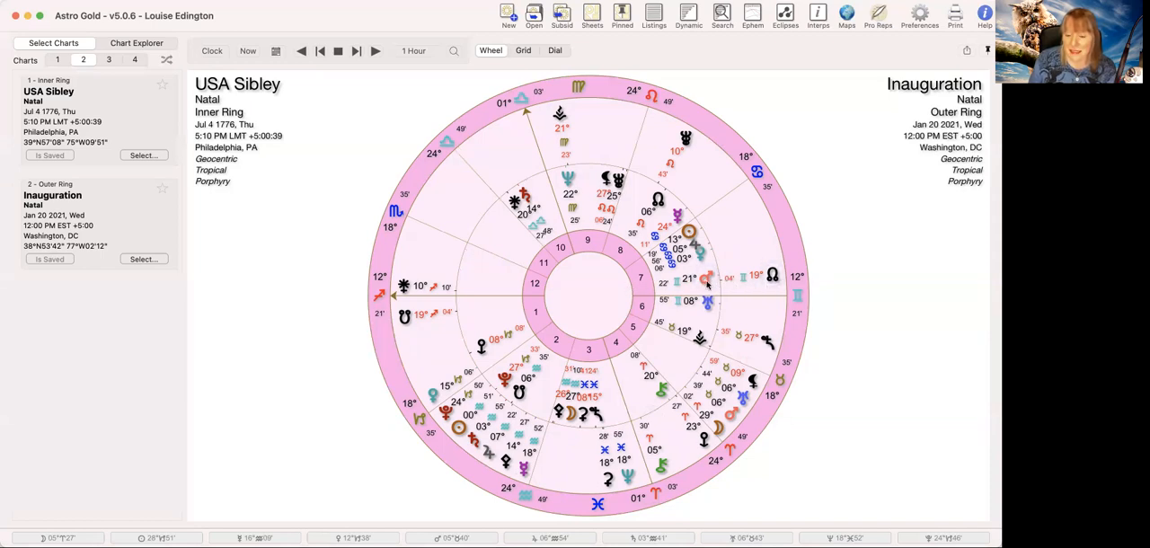
mouse_move(737, 286)
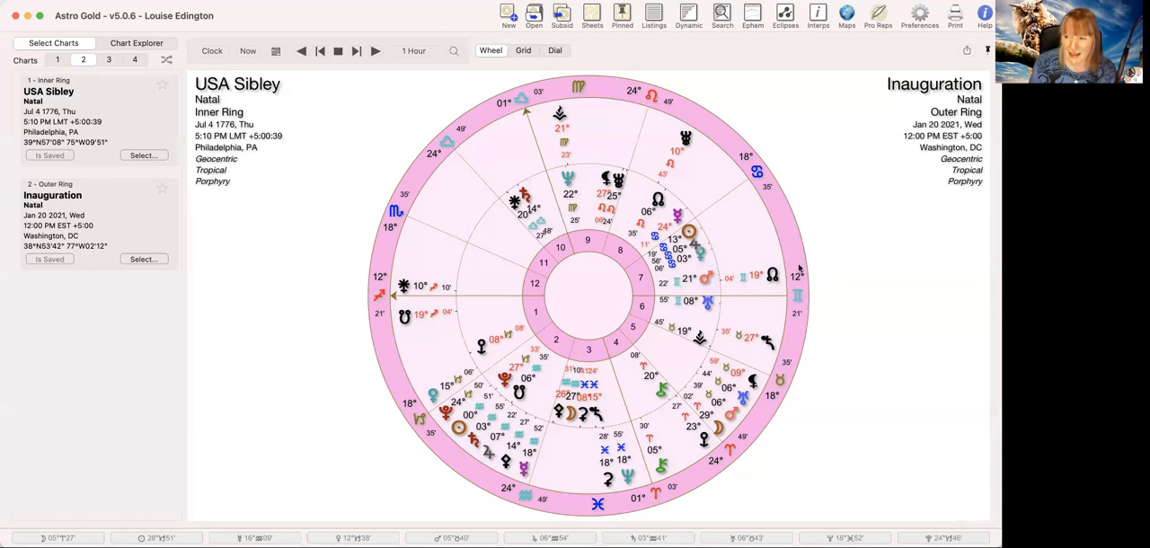
mouse_move(817, 273)
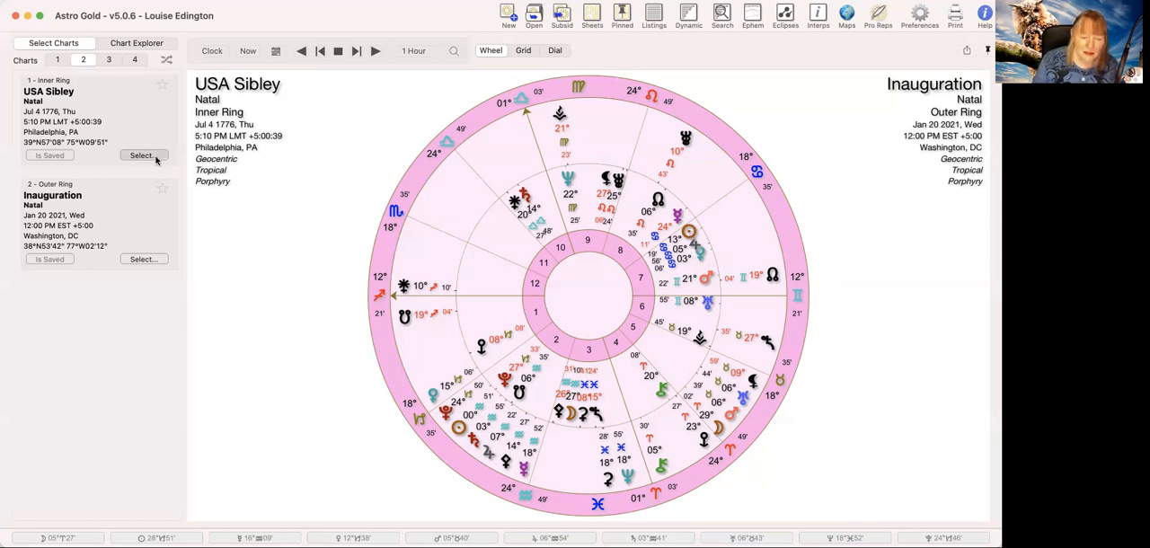
- Load Donald Trump's natal chart from the search results into the inner ring
left_click(144, 154)
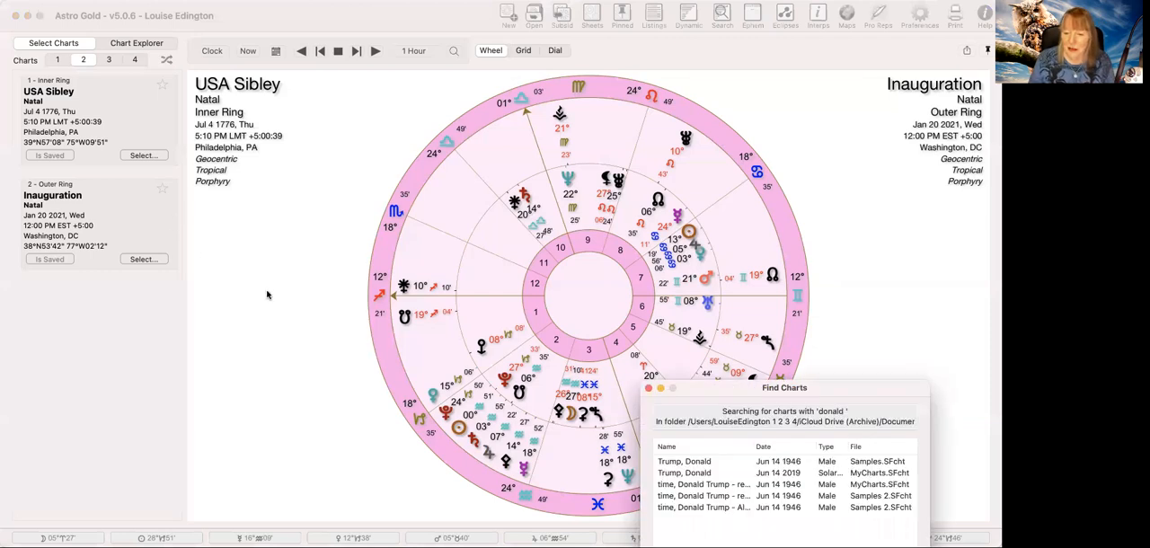
left_click(700, 460)
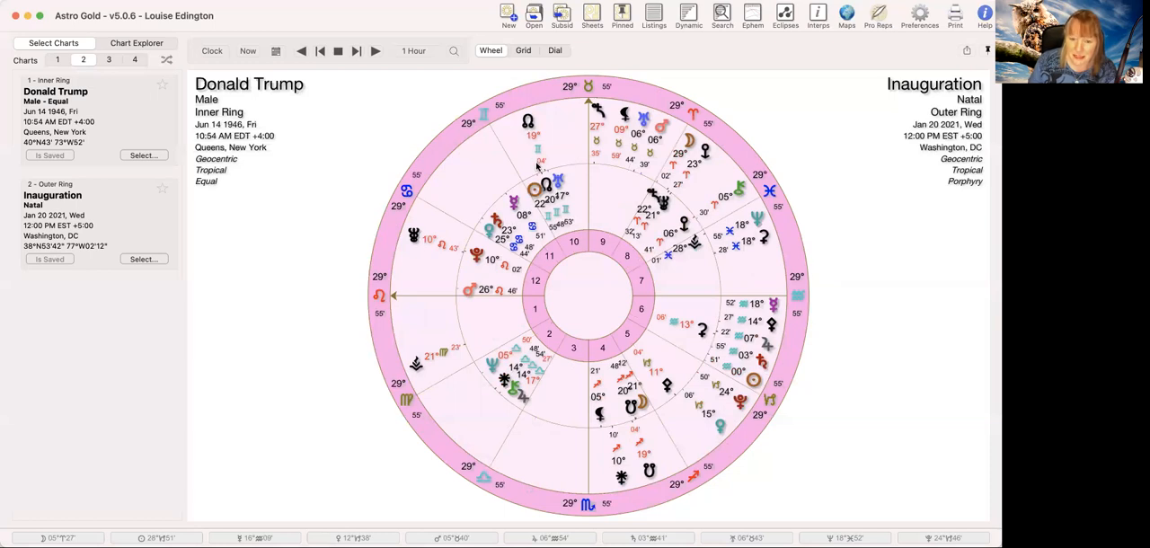
mouse_move(388, 368)
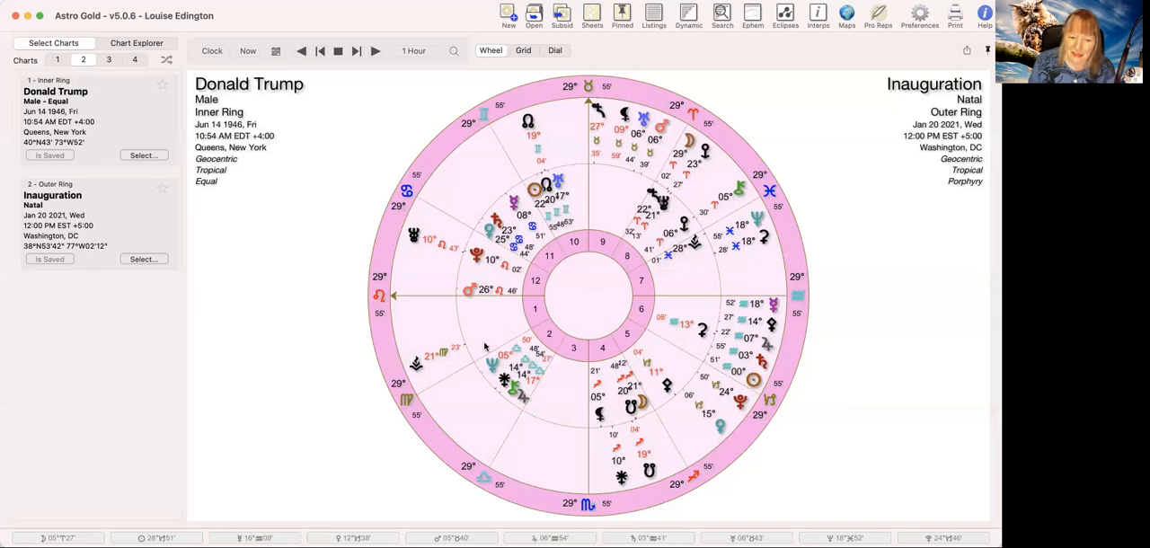
mouse_move(768, 224)
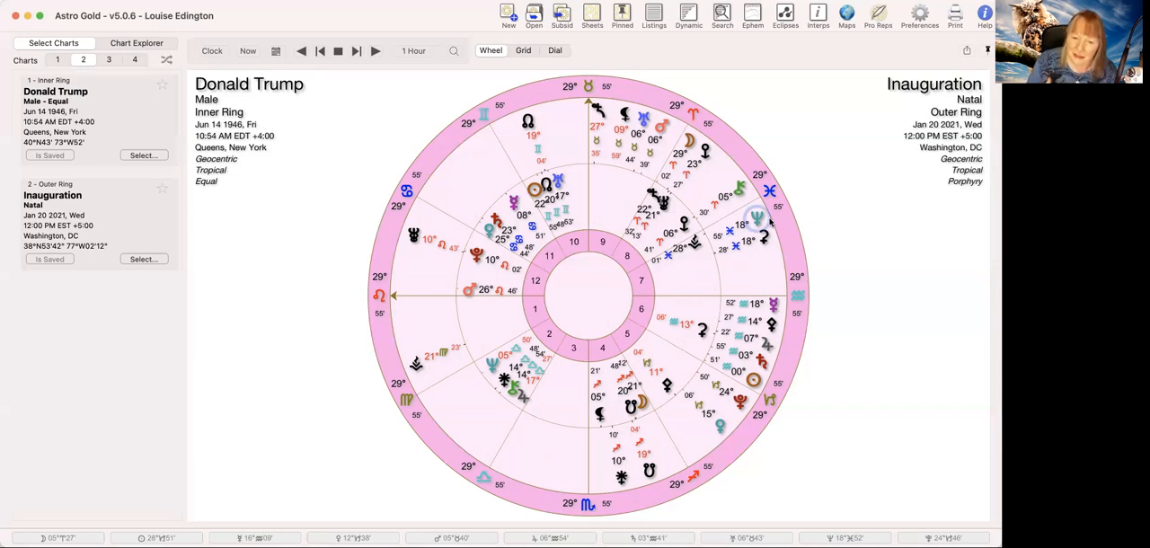
mouse_move(650, 496)
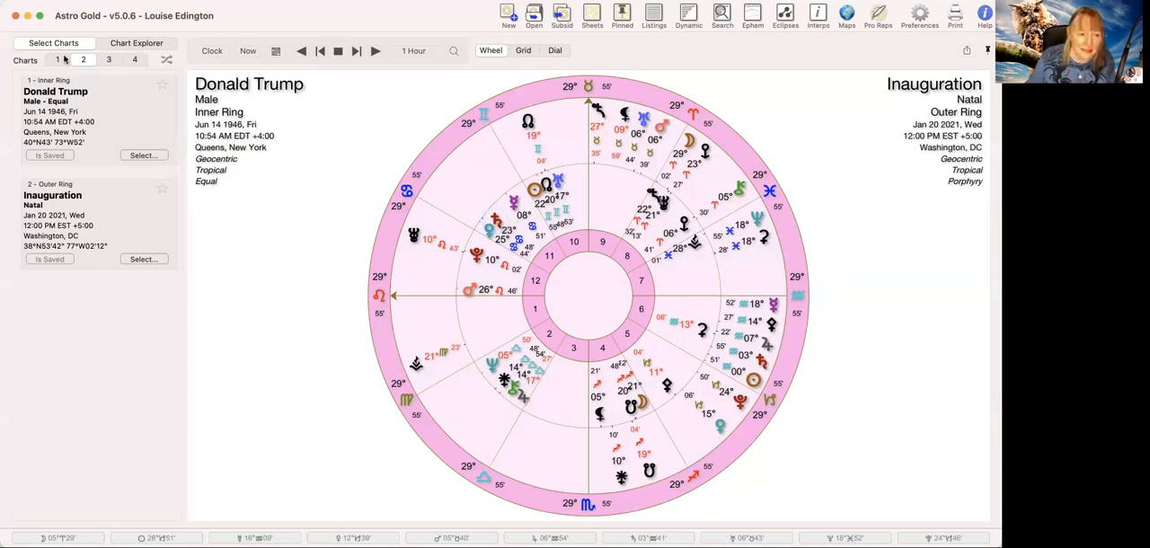
- Return to a single chart showing the Inauguration chart for Washington, DC
left_click(57, 60)
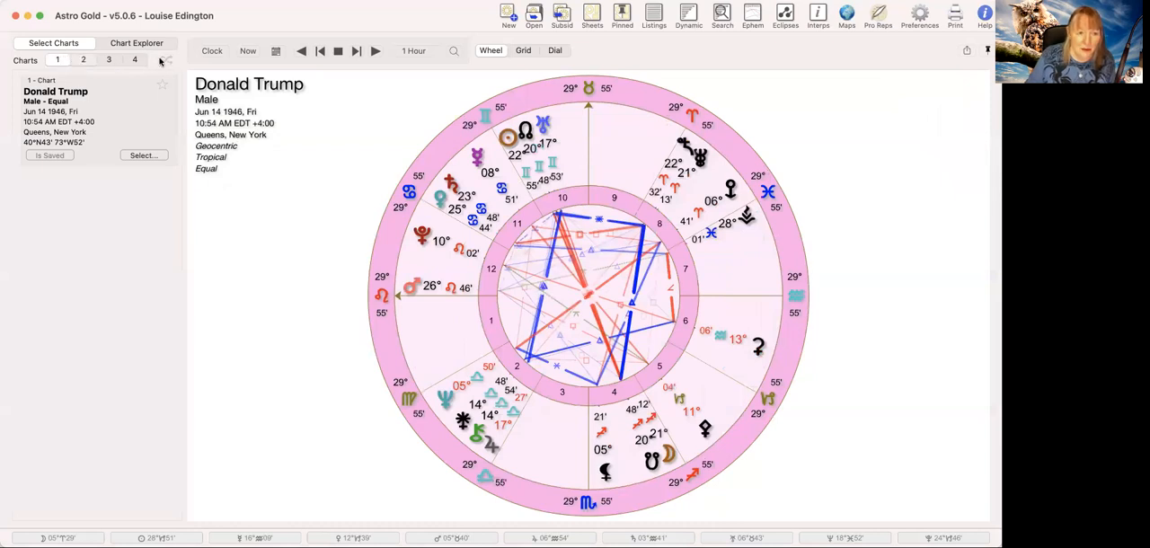
left_click(83, 60)
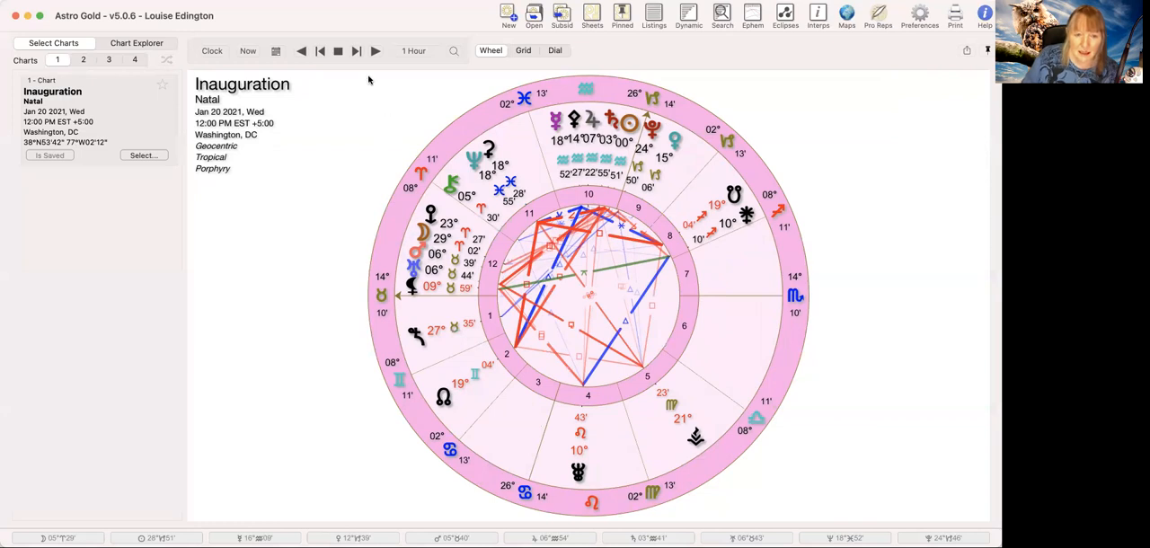
- Step the Inauguration chart forward hour by hour toward 6:00 PM EST
left_click(355, 50)
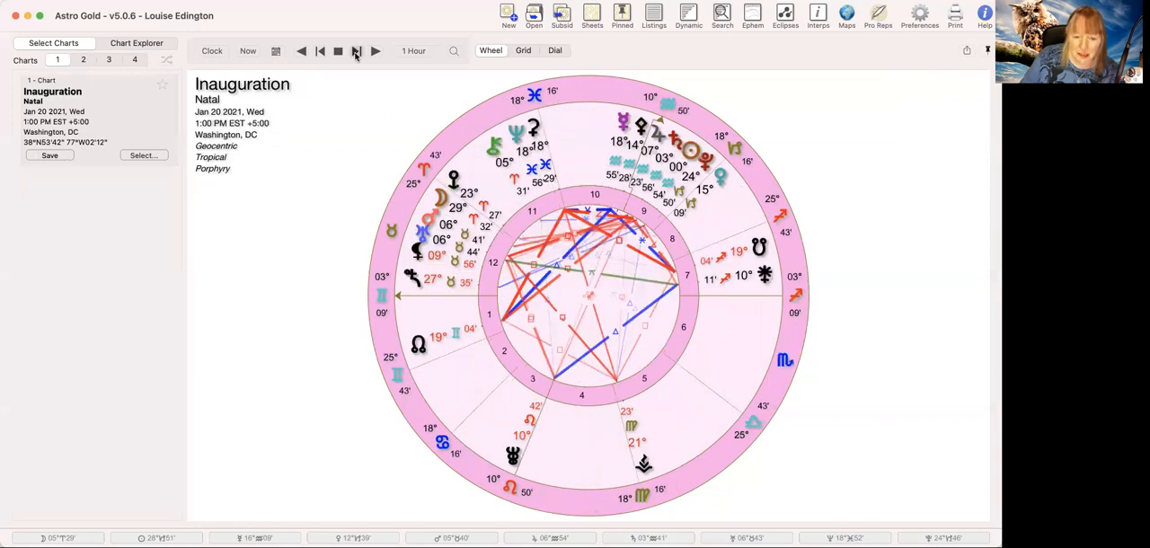
left_click(373, 50)
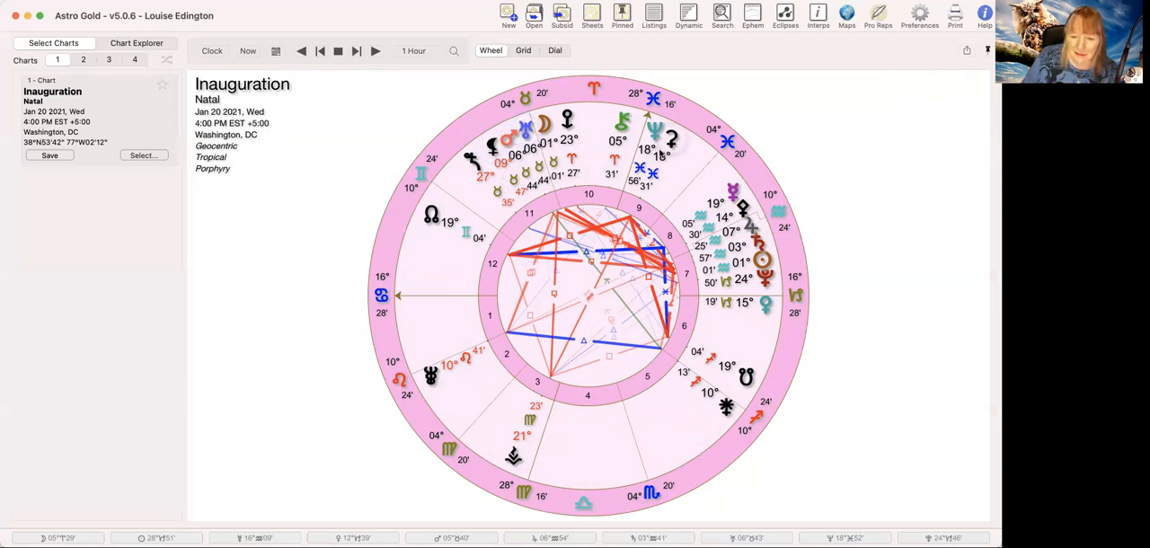
left_click(356, 50)
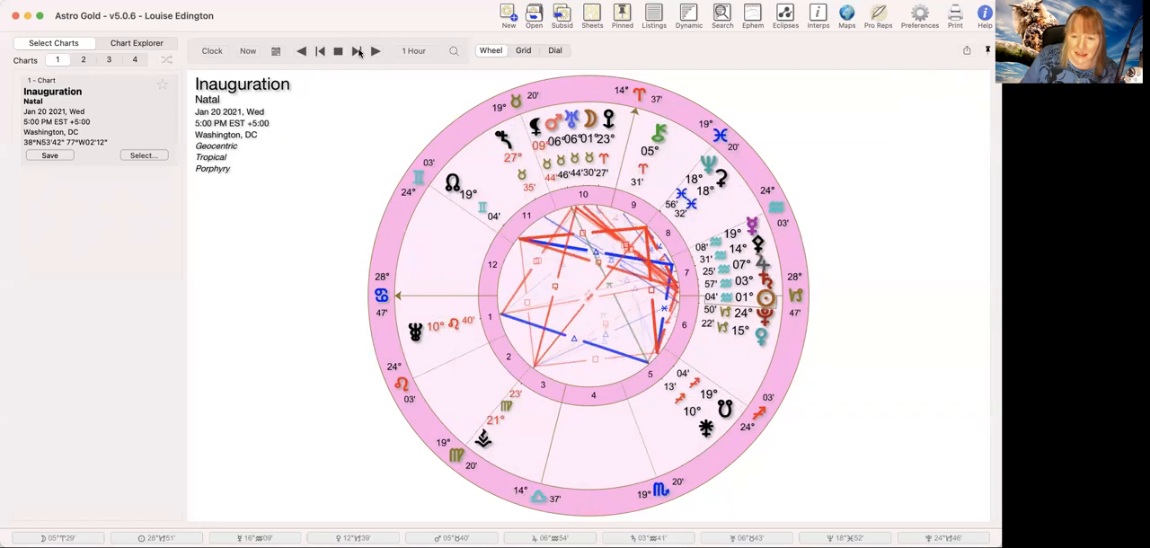
left_click(375, 50)
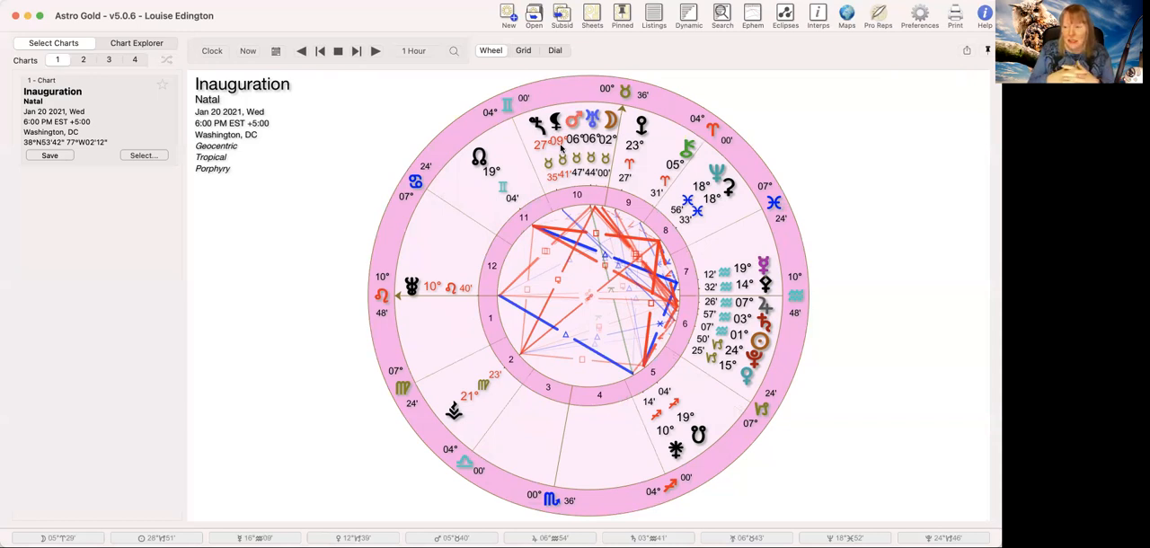
mouse_move(391, 204)
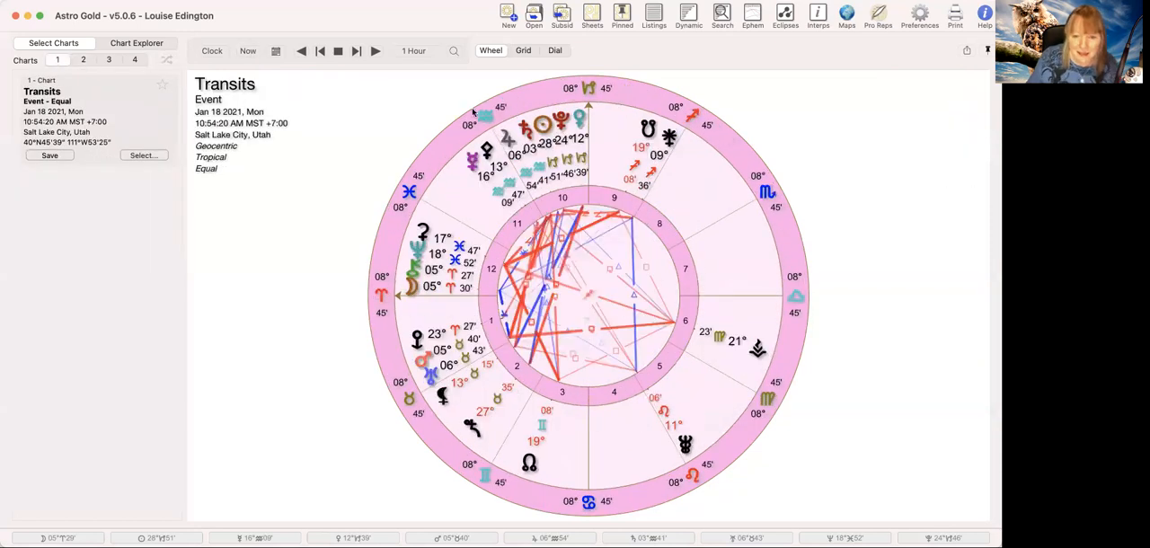
mouse_move(427, 384)
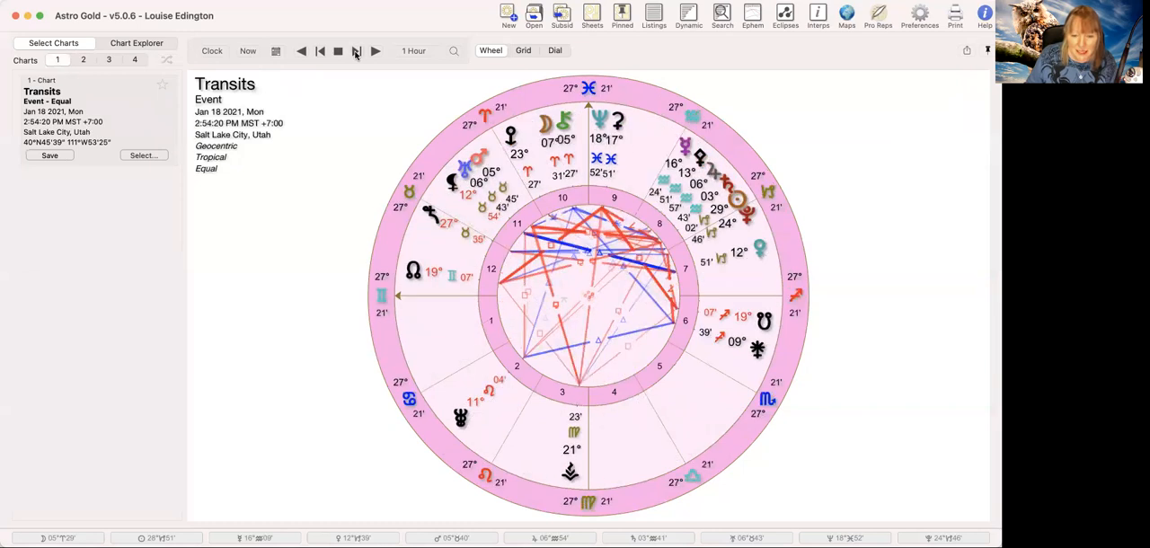
- Step the Salt Lake City transit chart forward into Jan 19 morning, then back two hours
left_click(373, 50)
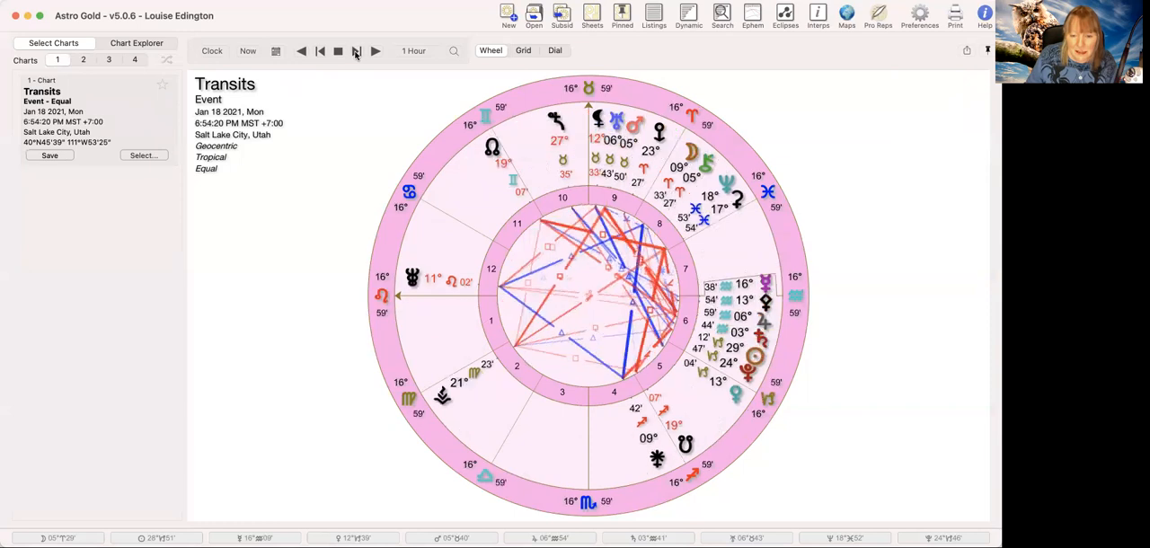
left_click(375, 50)
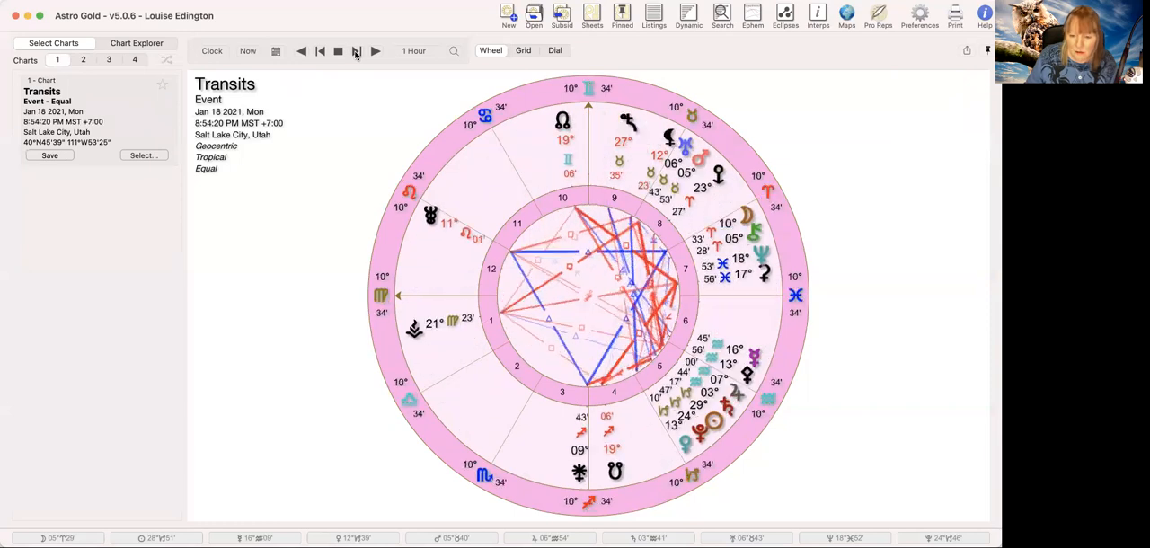
left_click(356, 50)
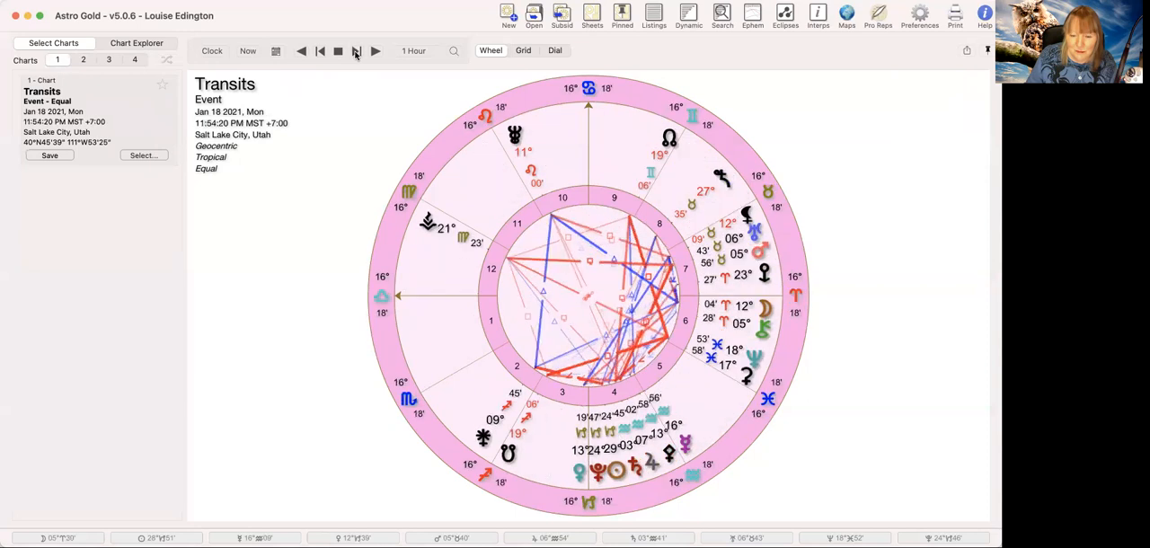
left_click(374, 50)
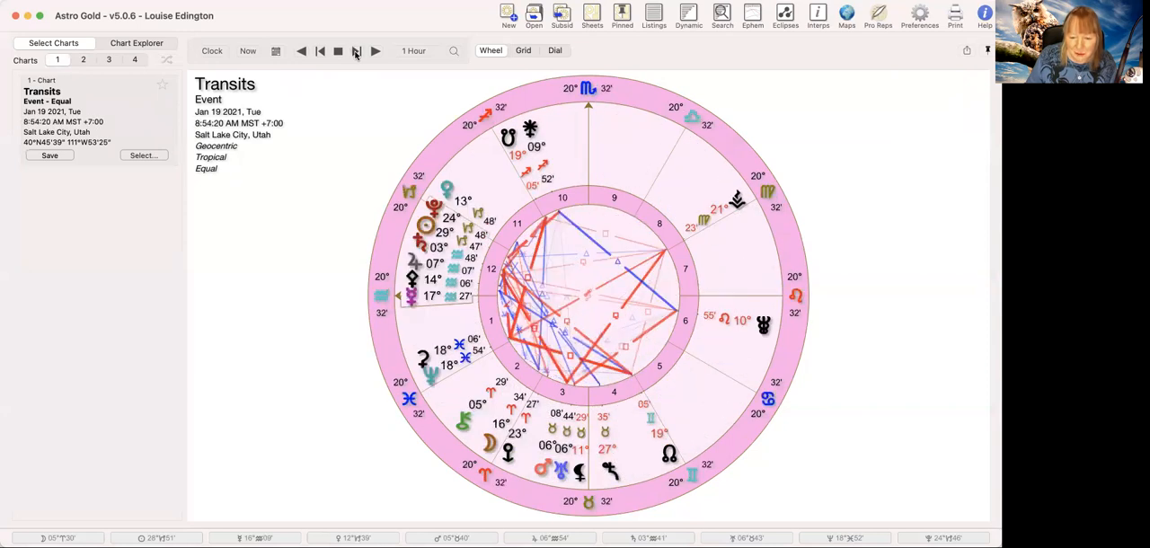
left_click(302, 51)
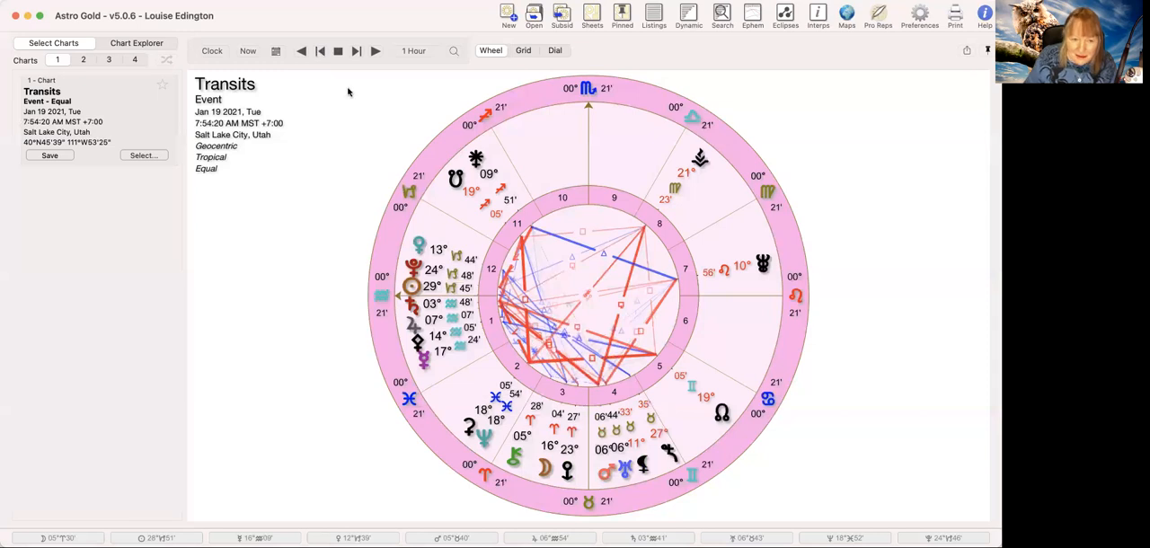
left_click(302, 50)
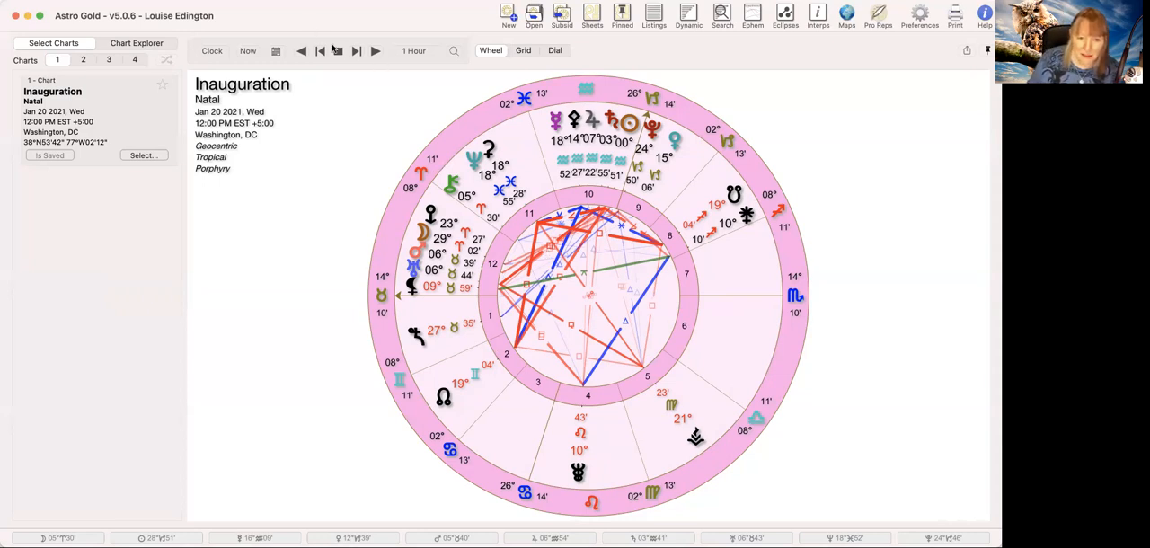
- Advance the Inauguration chart's time to 5:00 PM EST on Jan 20 2021
left_click(373, 50)
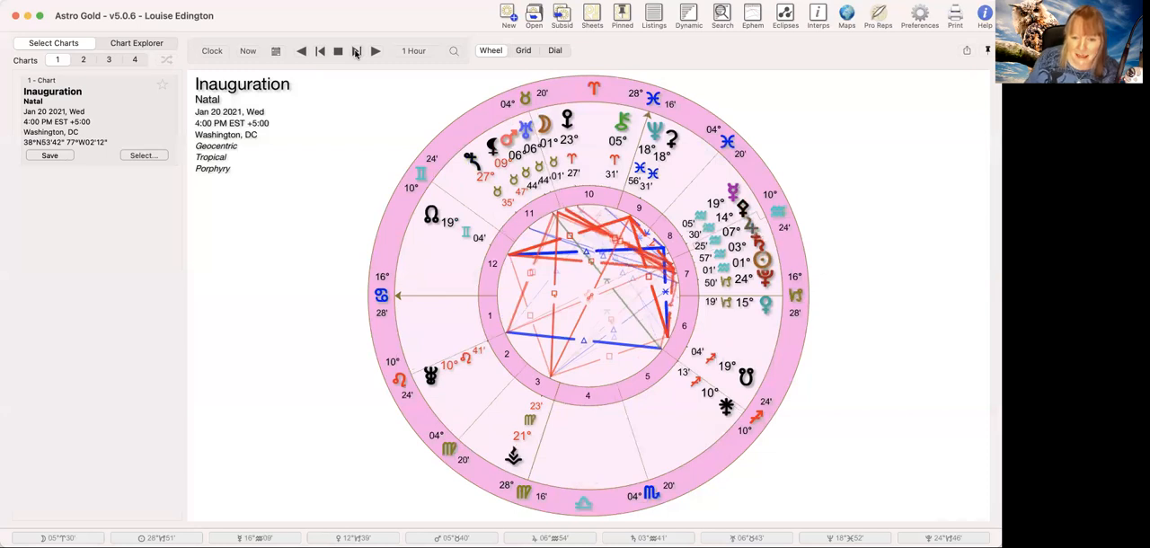
left_click(373, 50)
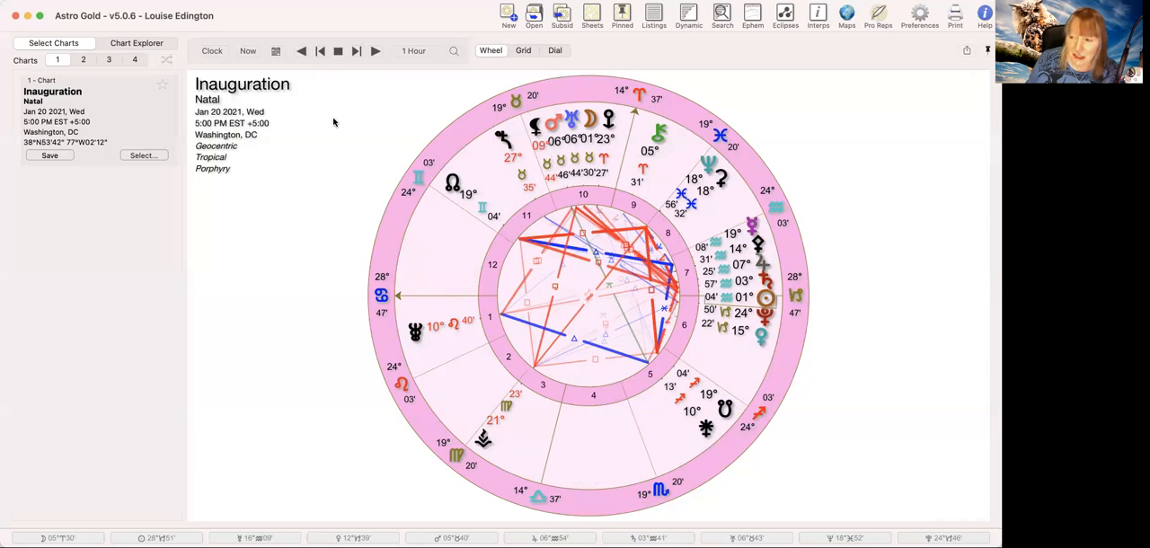
mouse_move(370, 137)
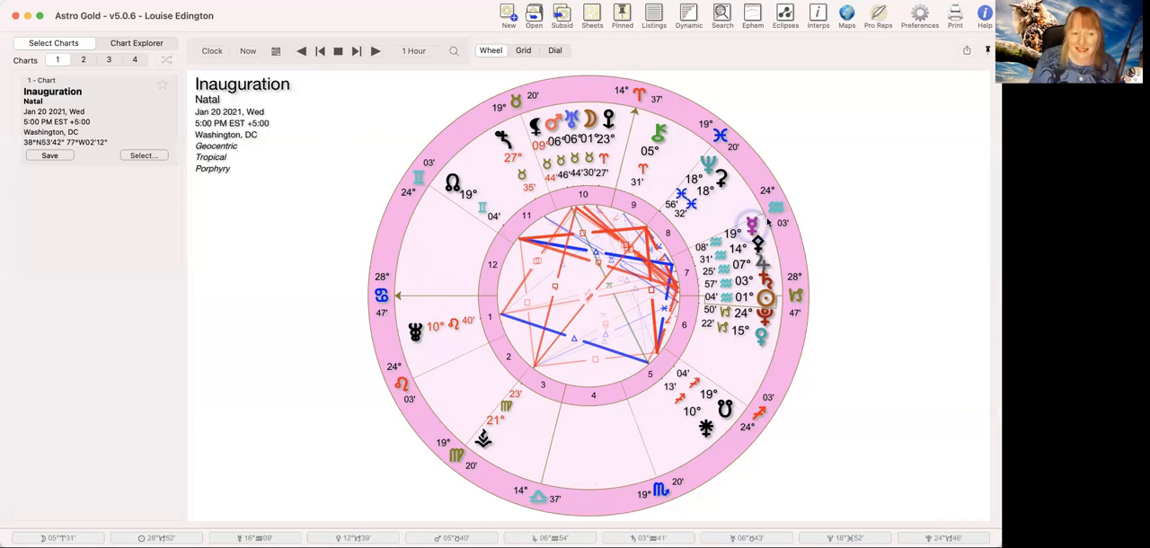
- Reopen the saved Inauguration chart at 12:00 PM from Recently Used
left_click(144, 154)
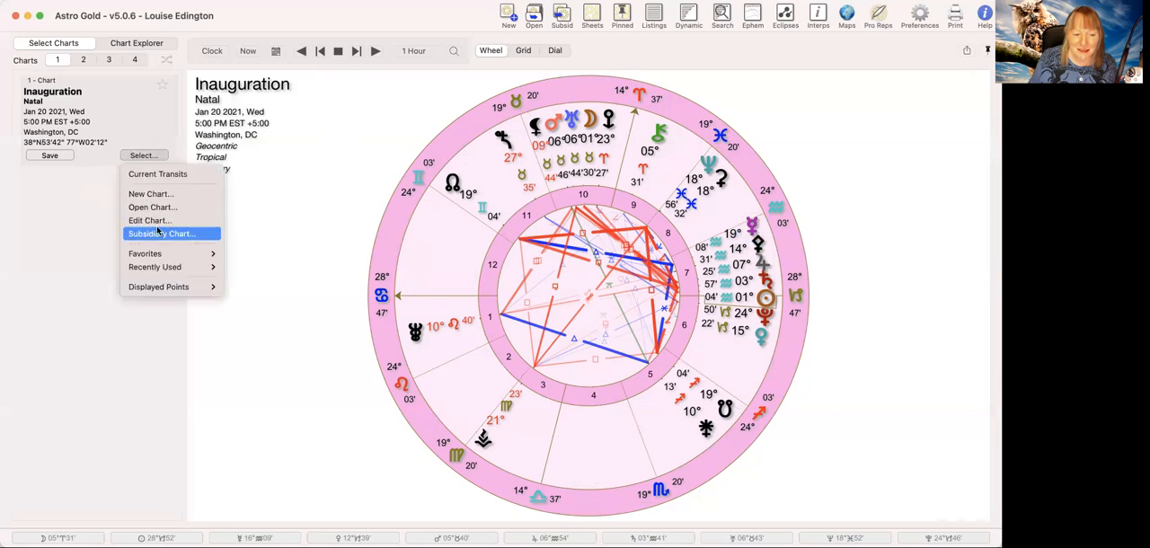
mouse_move(153, 208)
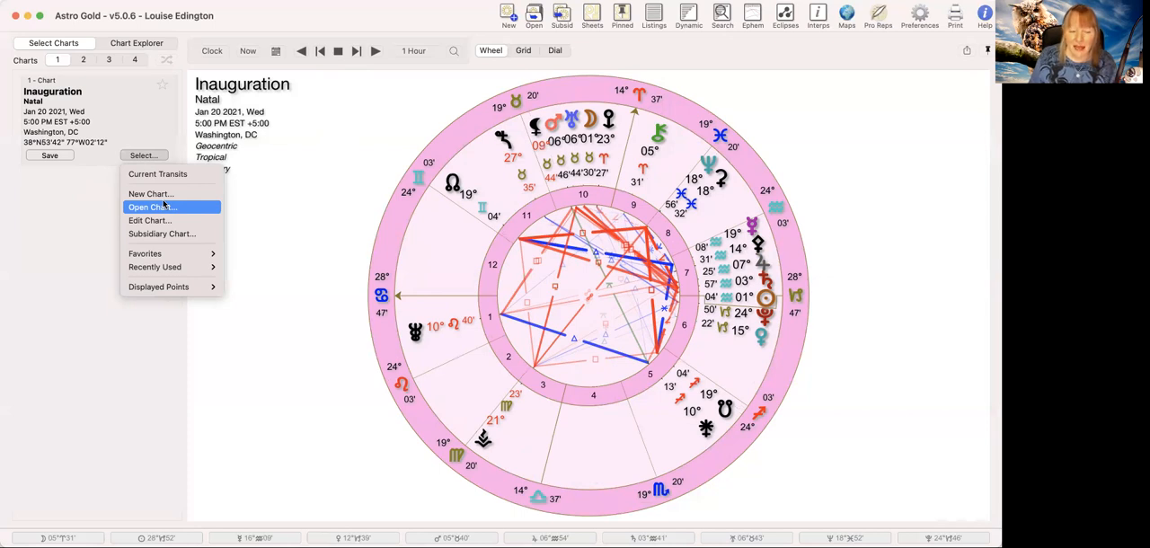
mouse_move(162, 233)
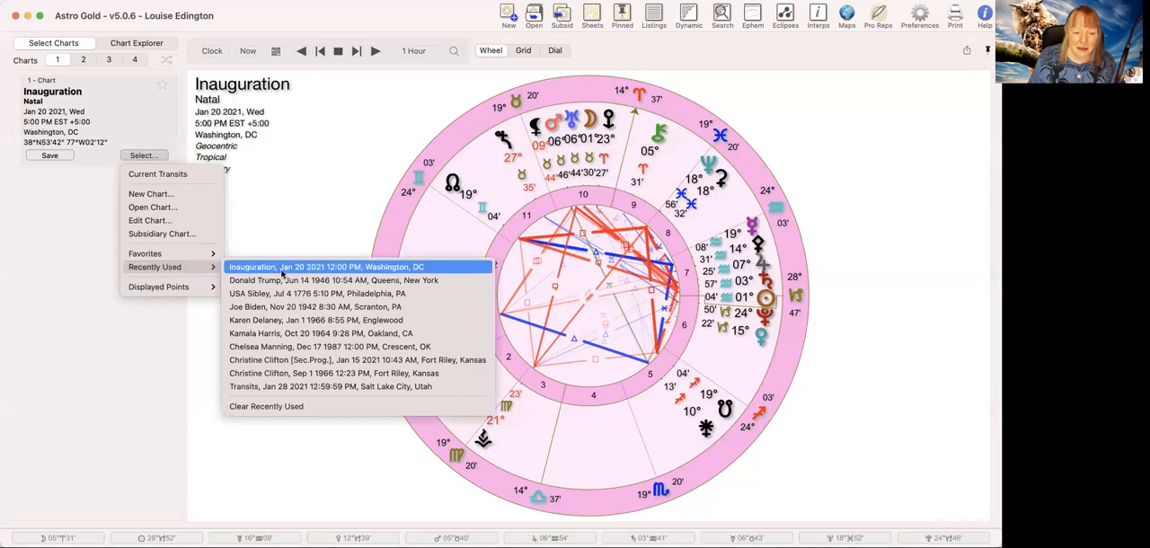
left_click(325, 266)
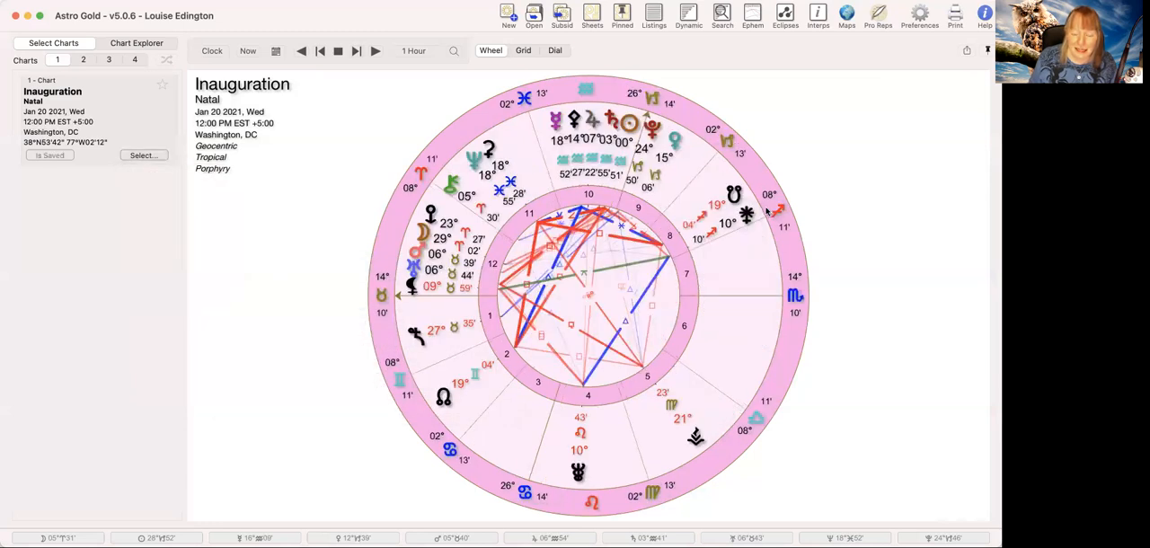